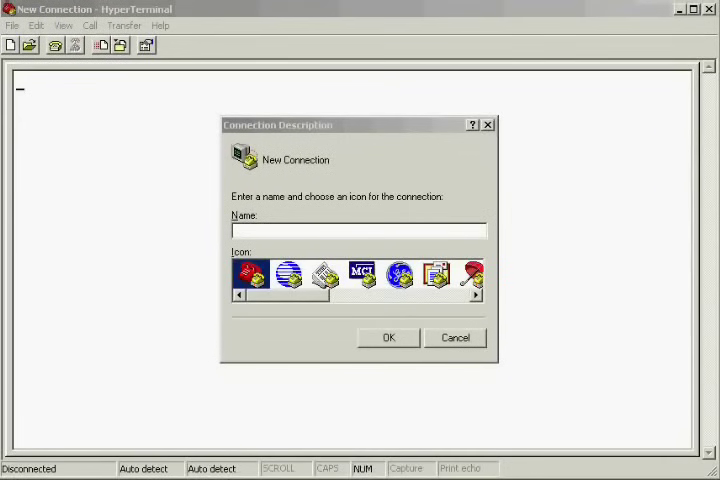
# Create a new connection named APC NMC2 on port COM1.
pyautogui.write('A')
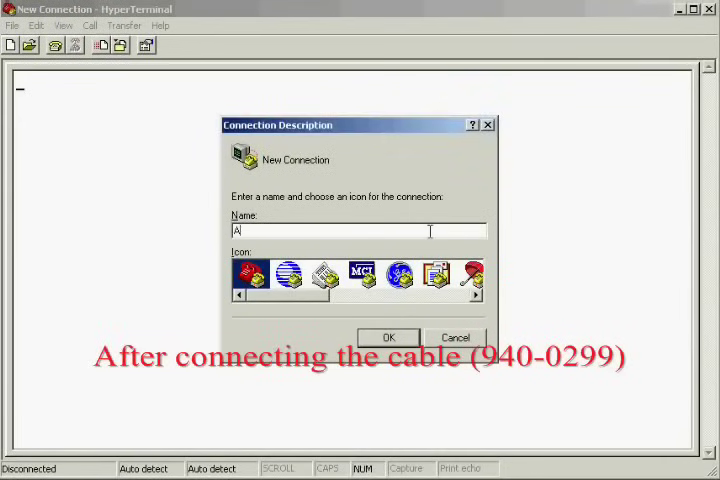
pyautogui.write('PC NMC2')
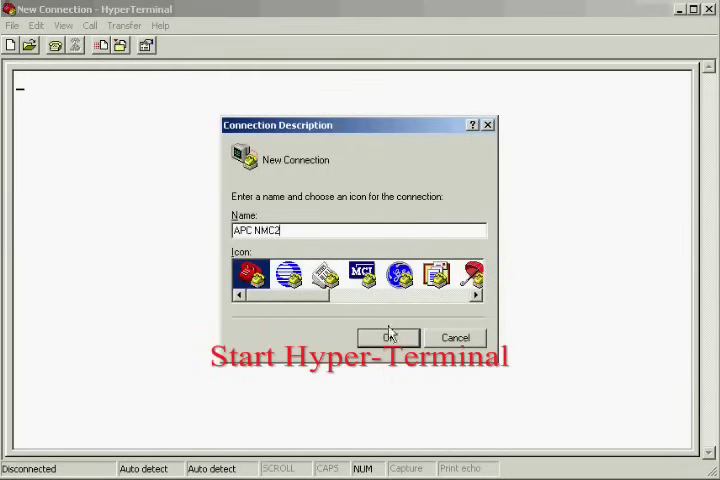
pyautogui.click(388, 336)
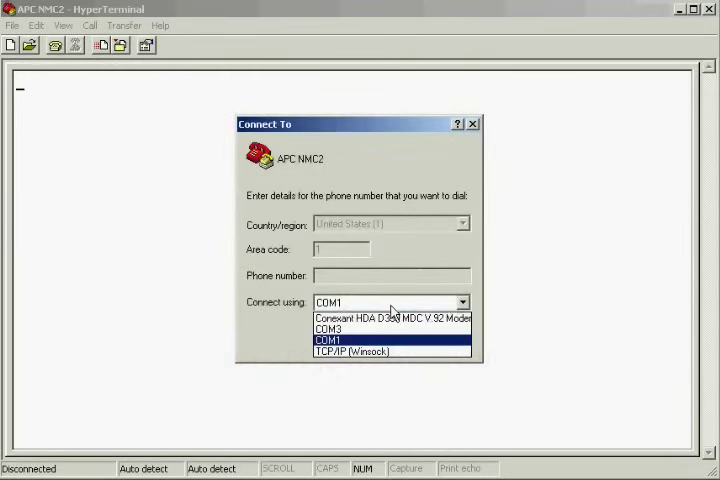
pyautogui.click(328, 340)
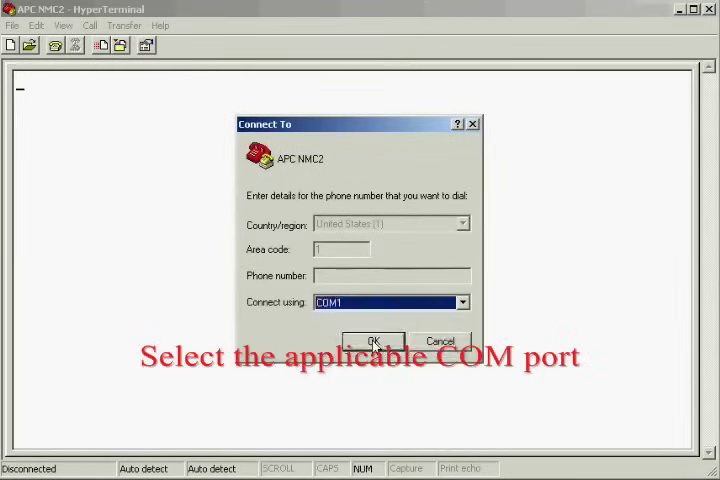
pyautogui.click(374, 340)
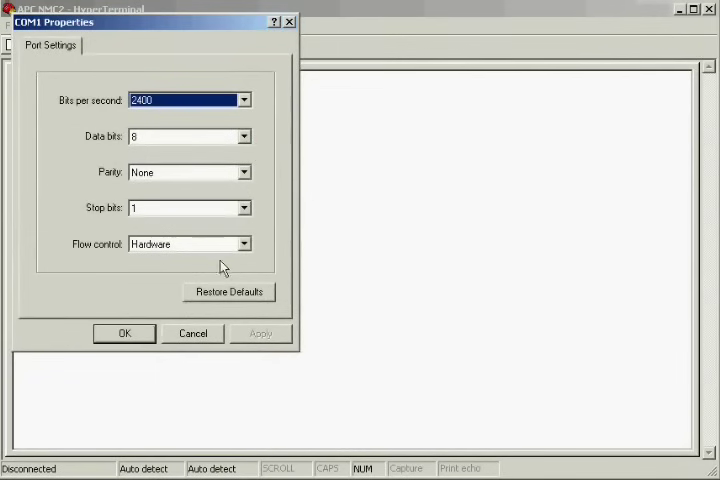
# Set the port to 9600 bits per second, 8-N-1, no flow control, and connect.
pyautogui.click(244, 244)
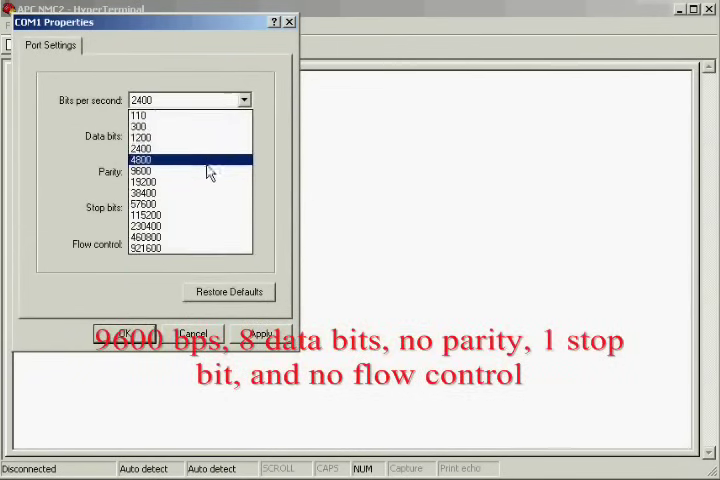
pyautogui.click(140, 170)
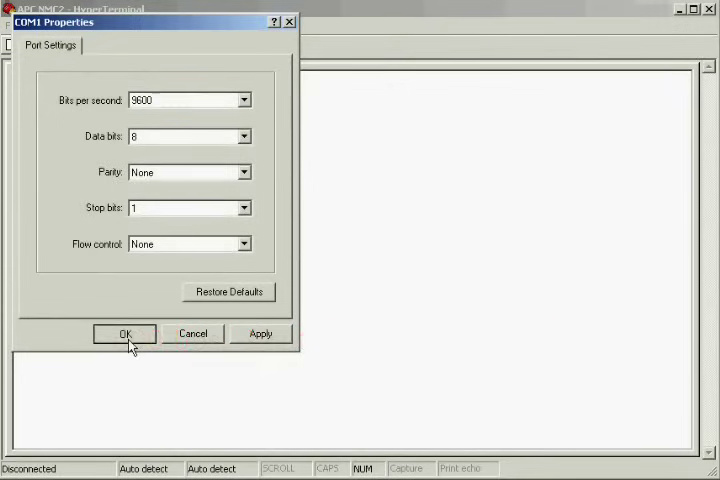
pyautogui.click(124, 334)
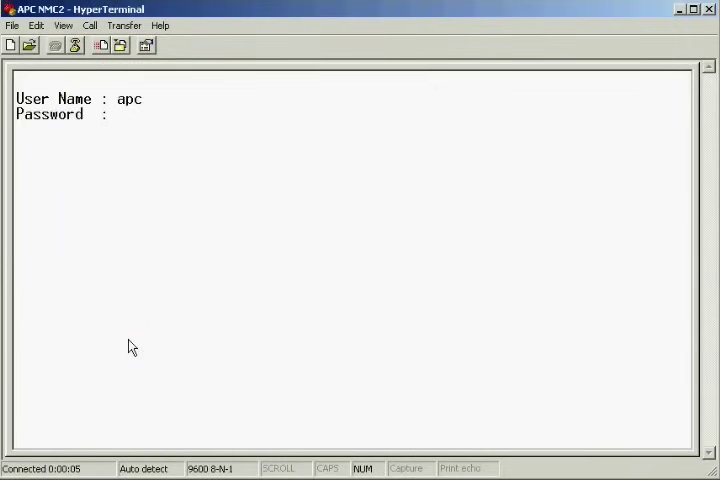
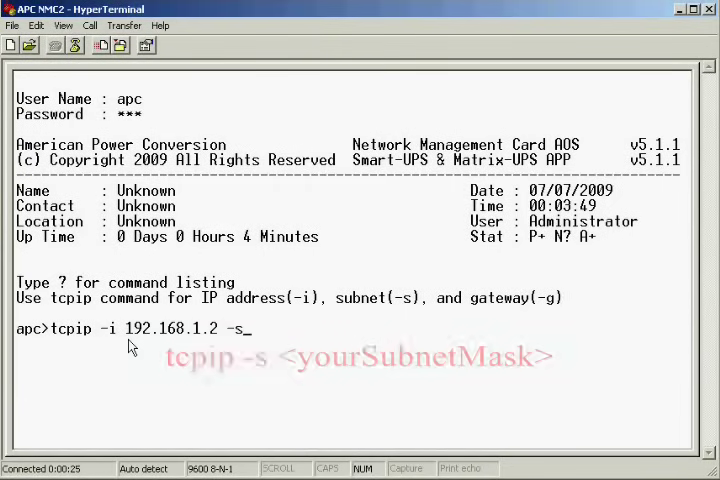
# Complete the command with subnet 255.255.255.0 and gateway 192.168.1.1 and run it.
pyautogui.write('255.255.255.0 -g 19')
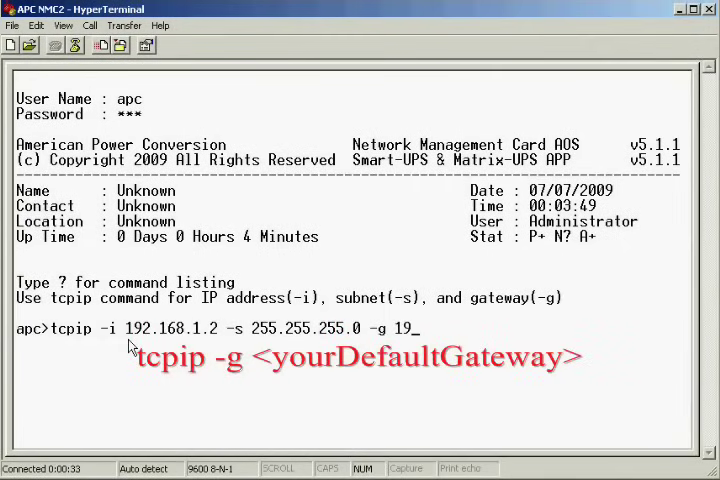
pyautogui.write('2.168.1.1')
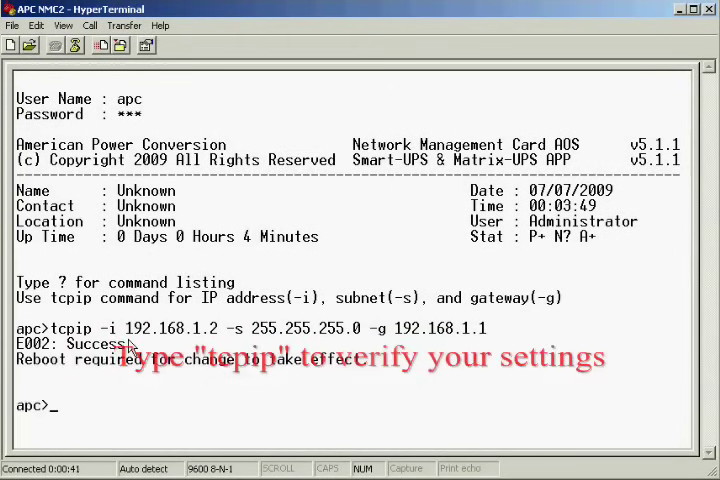
pyautogui.write('t')
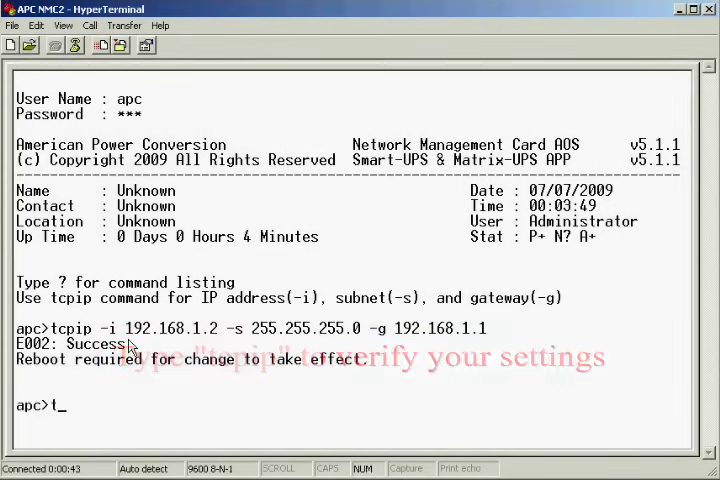
# Verify the settings with tcpip and reboot the management card.
pyautogui.write('cpip')
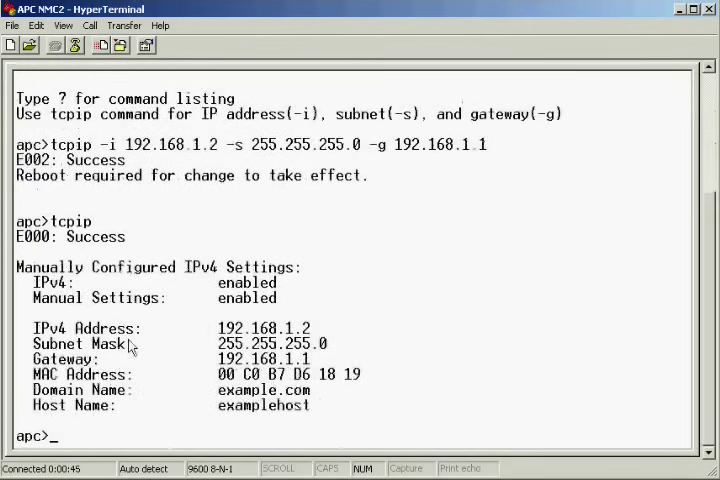
pyautogui.write('reboot')
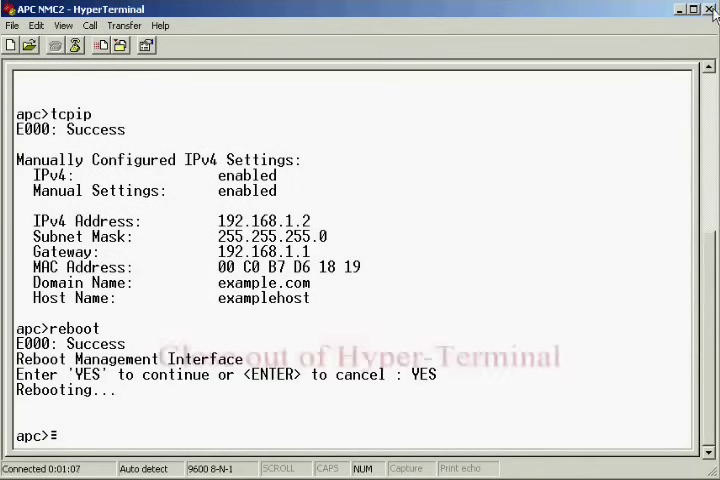
# Close the HyperTerminal session and confirm disconnecting.
pyautogui.click(712, 8)
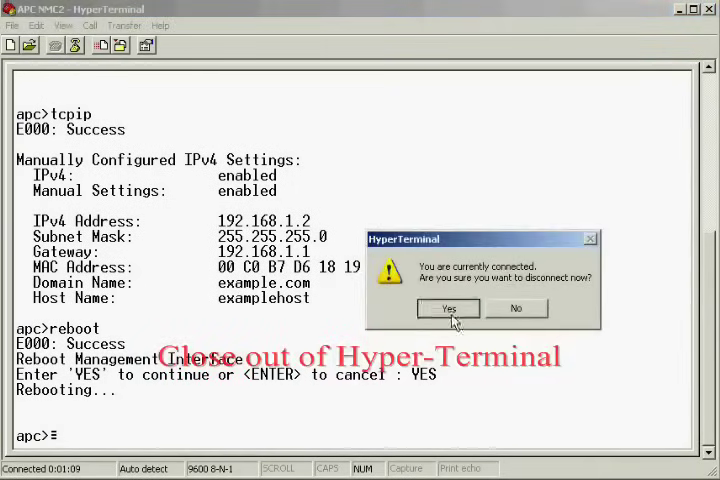
pyautogui.click(448, 308)
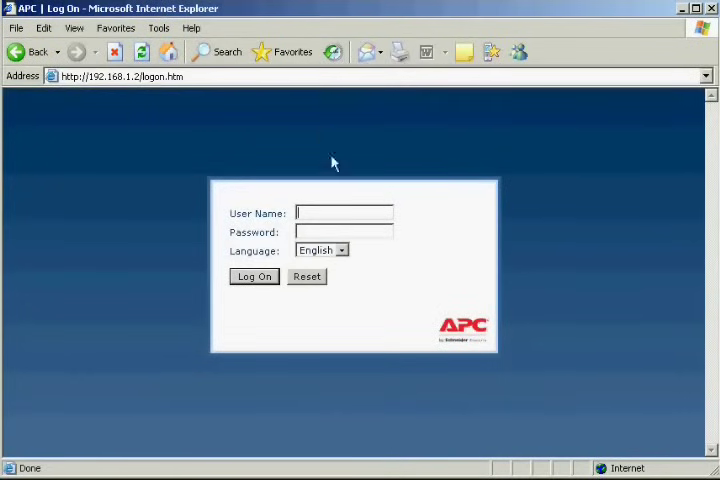
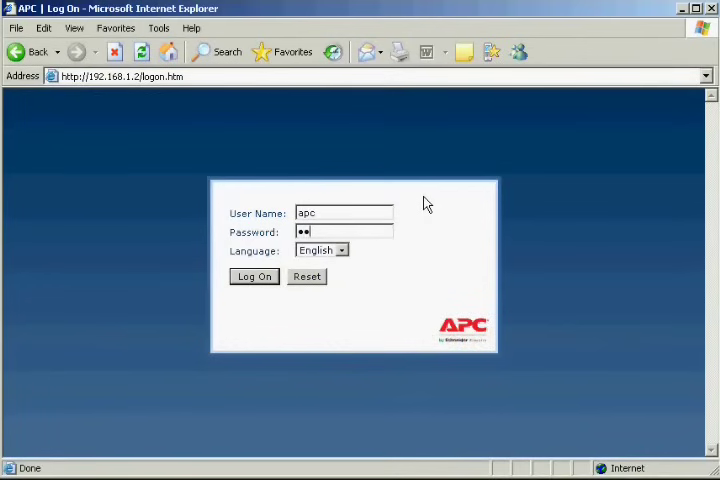
pyautogui.write('•')
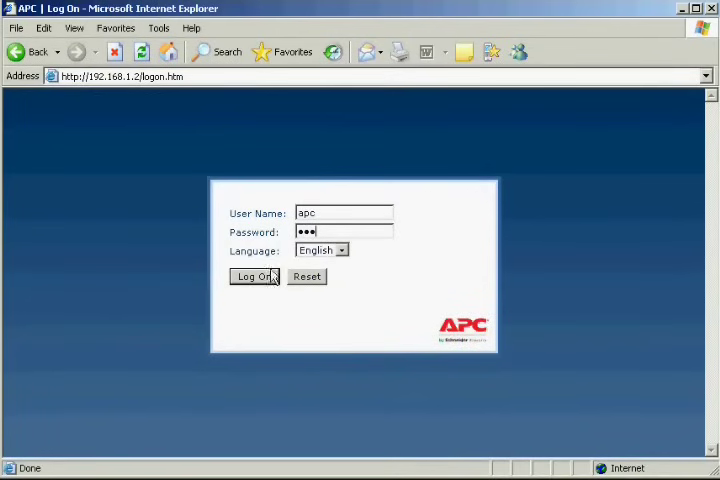
pyautogui.click(256, 276)
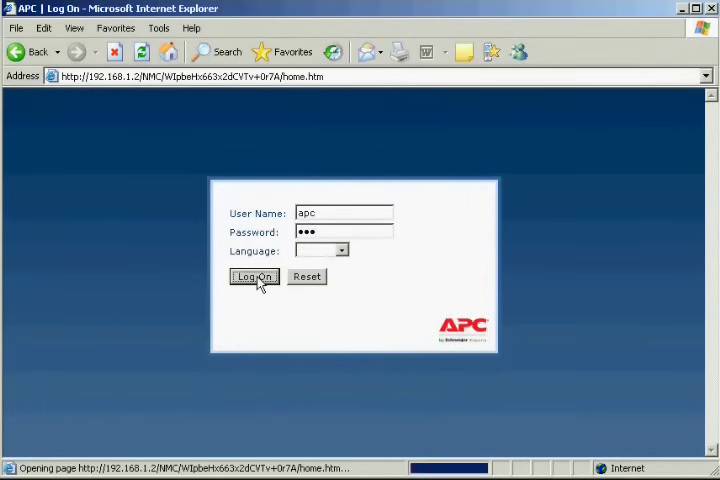
pyautogui.click(252, 276)
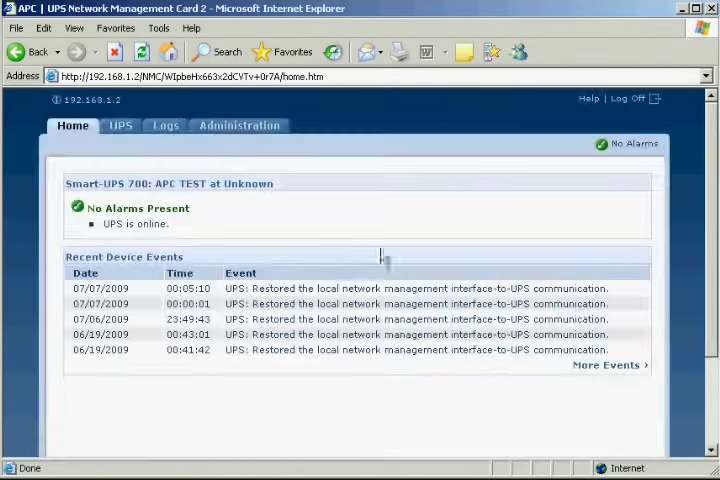